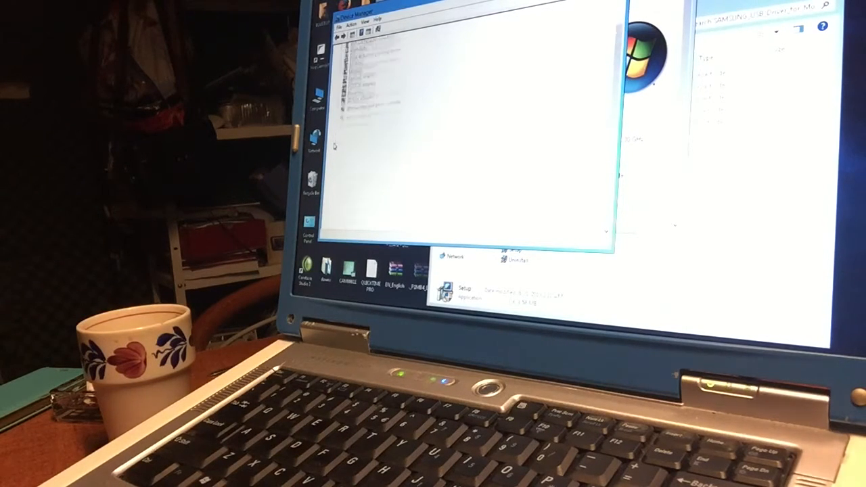
# Step: Expand Android Phone and open the Samsung Android Interface device properties
pyautogui.click(347, 49)
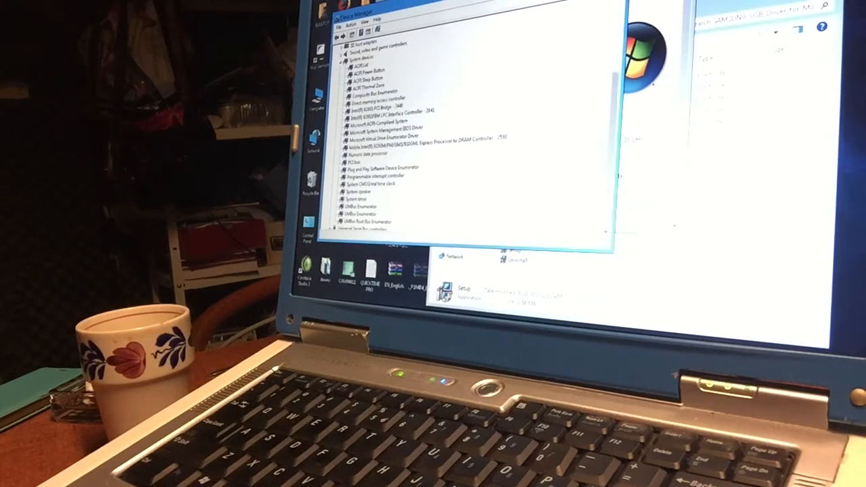
pyautogui.scroll(-3)
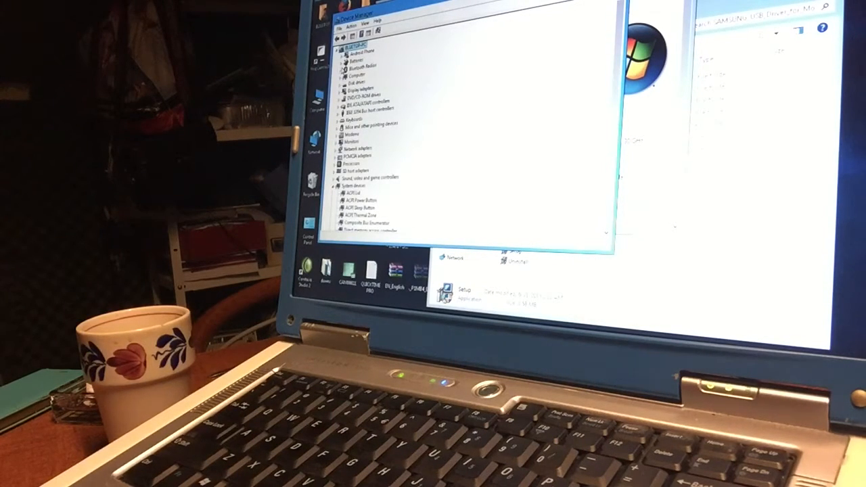
pyautogui.click(333, 50)
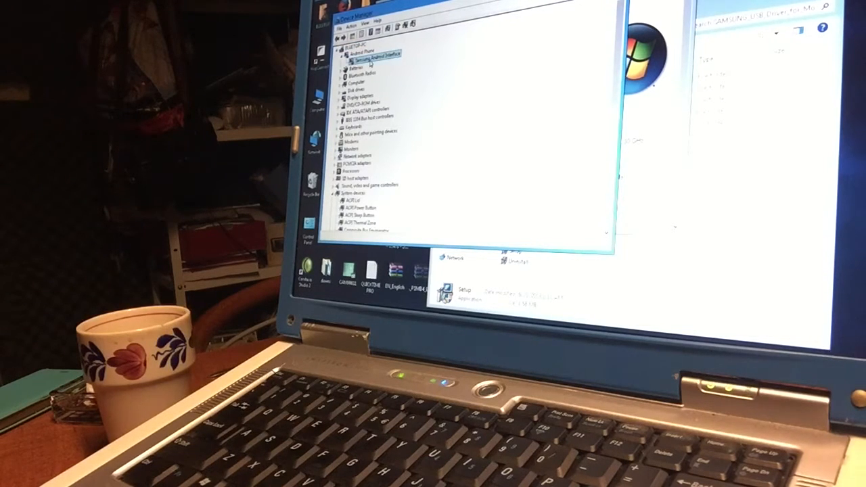
pyautogui.doubleClick(375, 52)
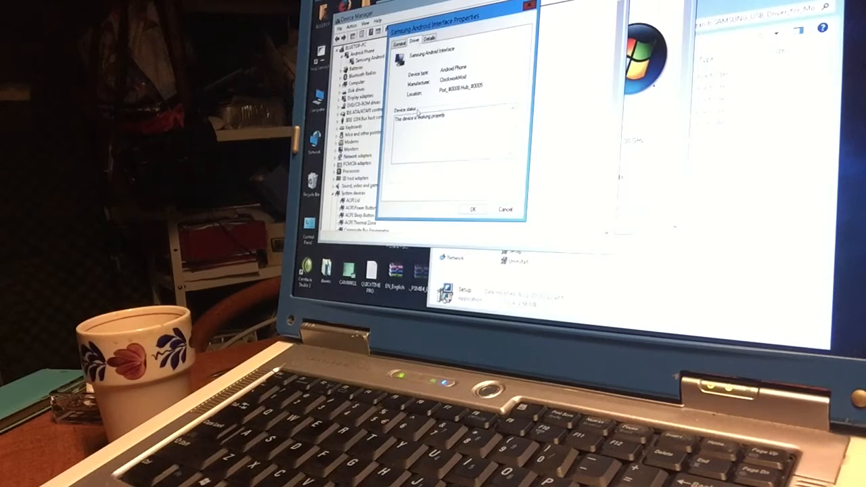
# Step: Start a browse-for-driver update on Samsung Android Interface, then cancel the wizard
pyautogui.click(413, 38)
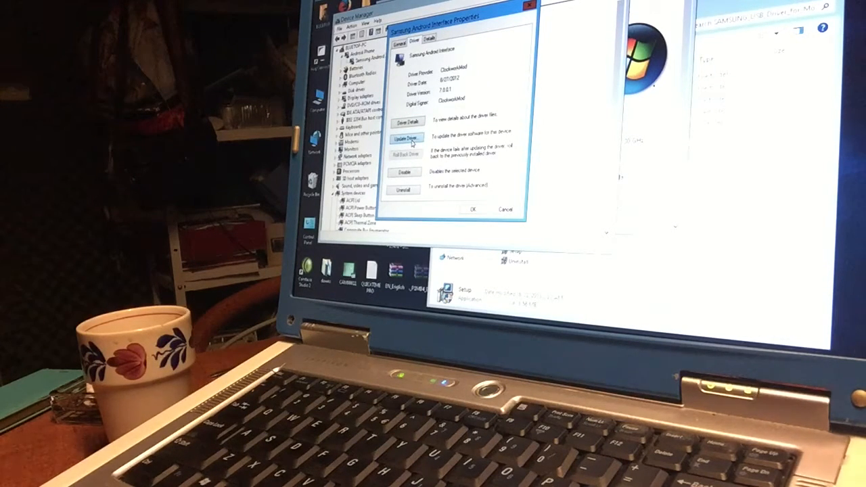
pyautogui.click(405, 138)
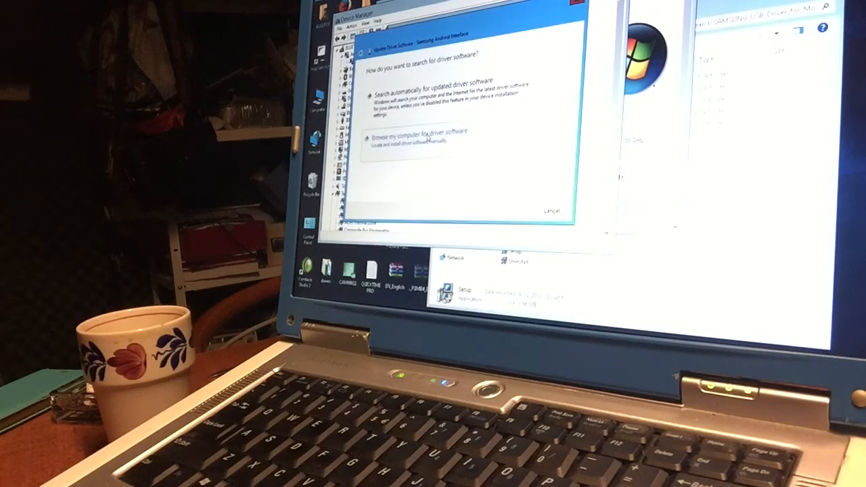
pyautogui.click(418, 131)
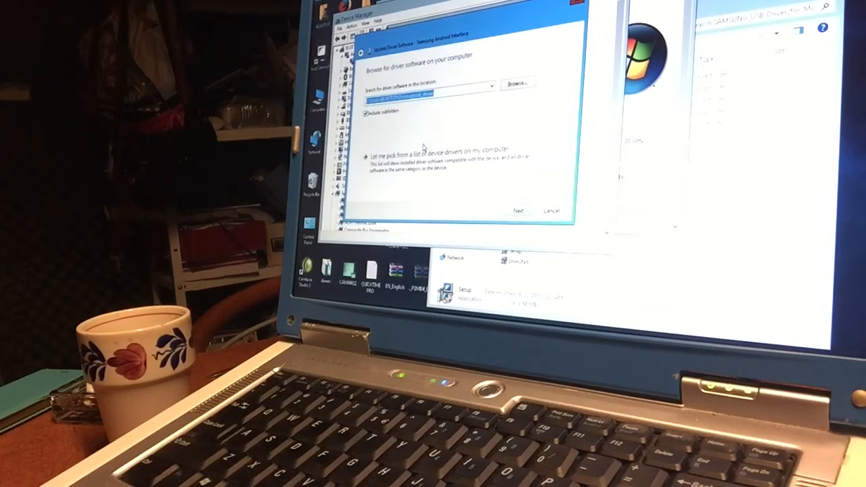
pyautogui.click(517, 83)
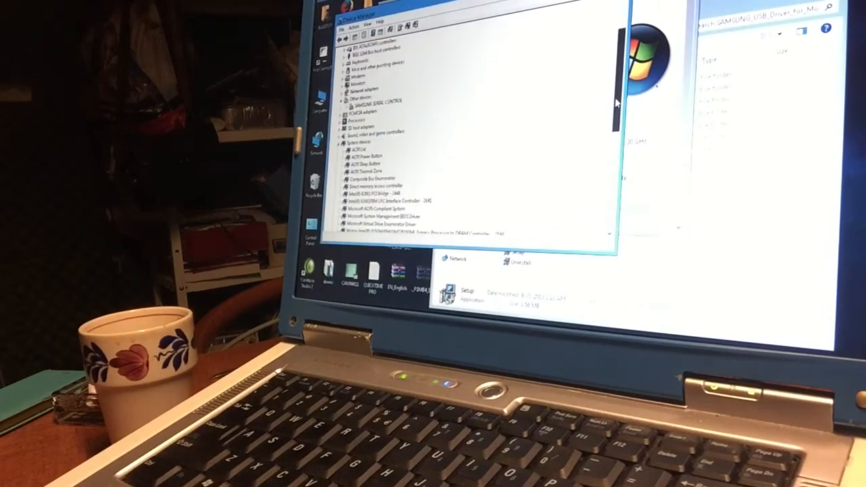
# Step: Update the SAMSUNG SERIAL CONTROL driver, dismiss the failure message, and restart the update
pyautogui.scroll(3)
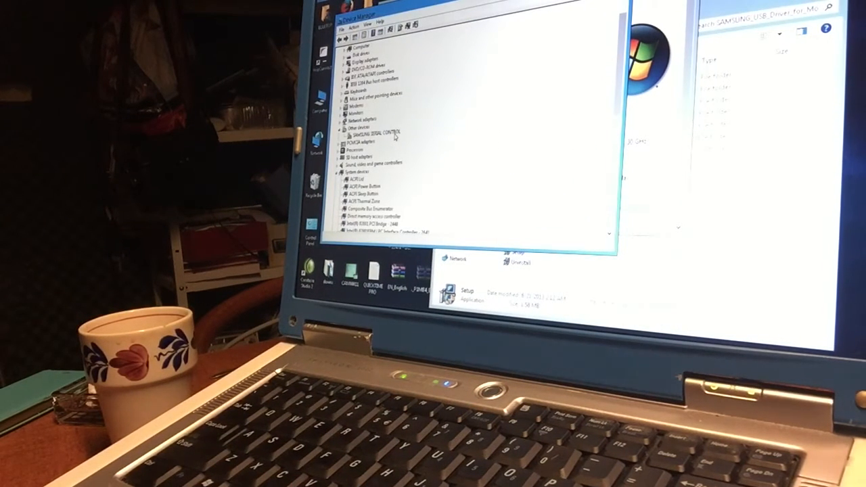
pyautogui.doubleClick(374, 133)
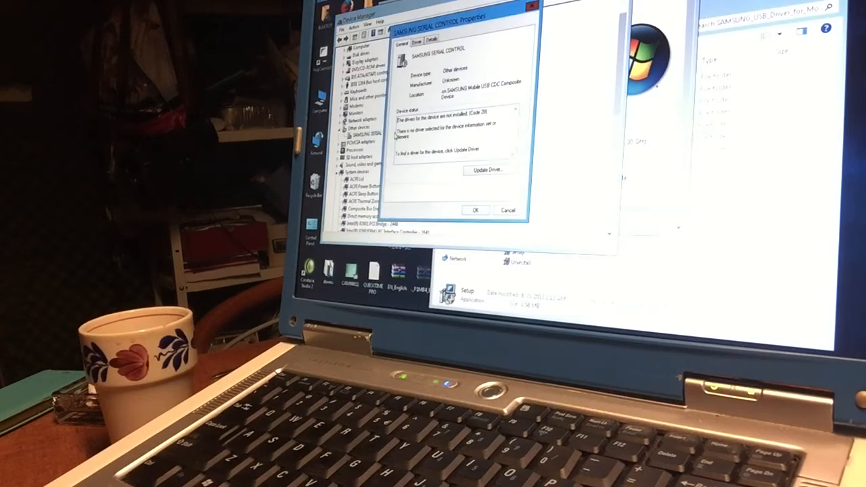
pyautogui.click(486, 169)
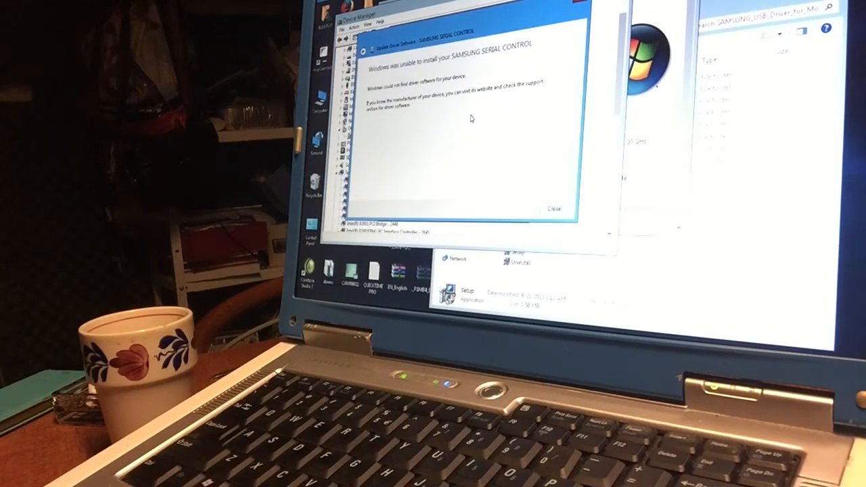
pyautogui.click(554, 208)
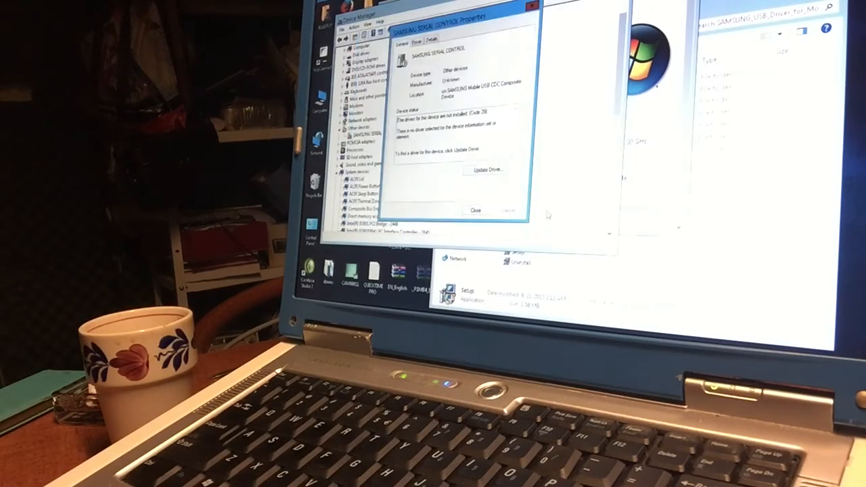
pyautogui.click(484, 169)
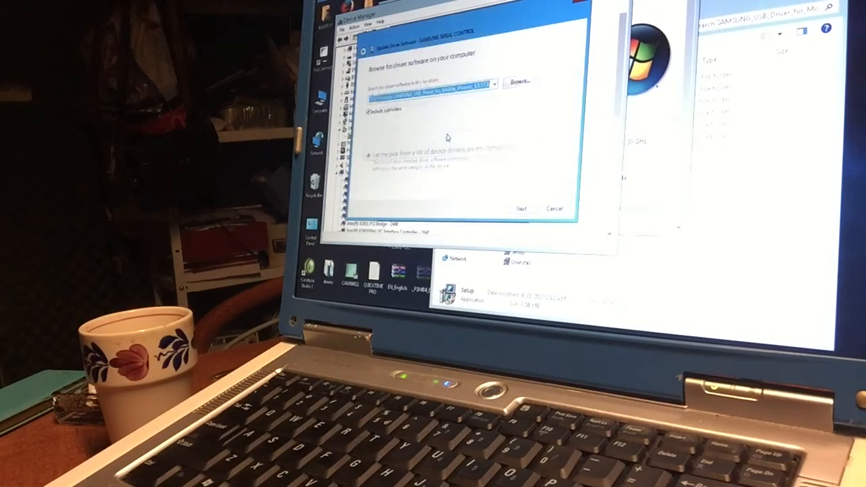
# Step: Browse to SAMSUNG_USB_Driver_for_Mobile_Phones\24_flashusbdriver as the driver search folder
pyautogui.click(517, 81)
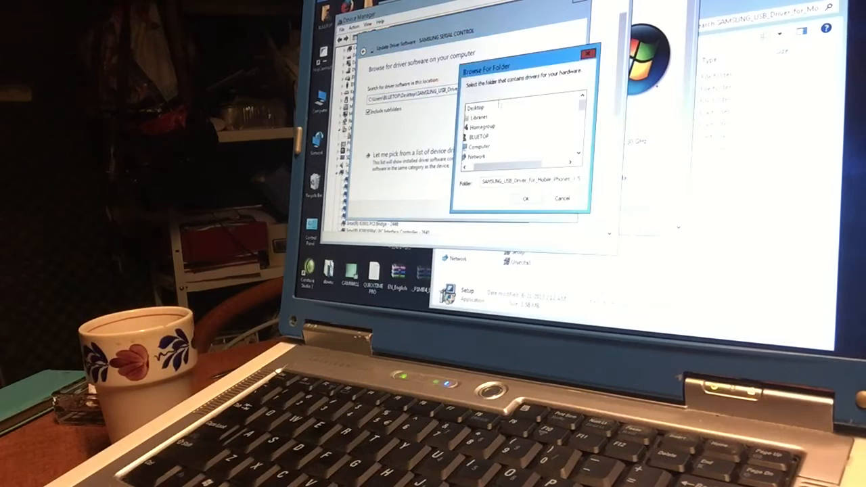
pyautogui.scroll(-3)
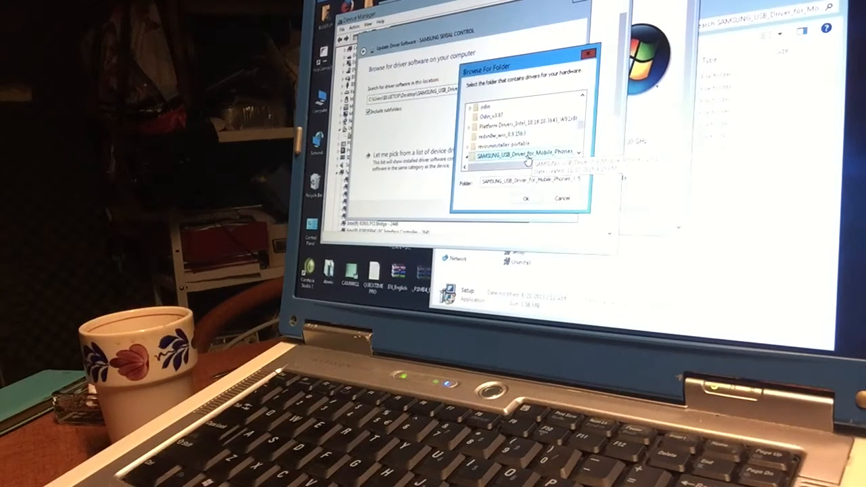
pyautogui.click(467, 152)
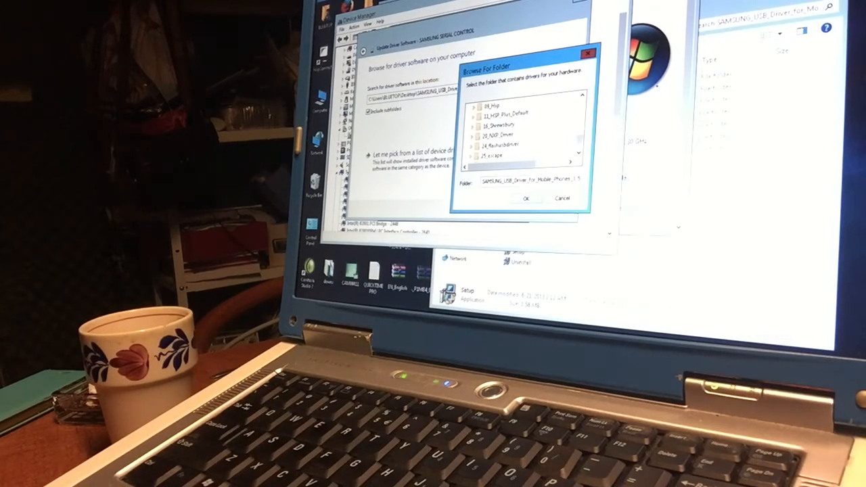
pyautogui.click(504, 153)
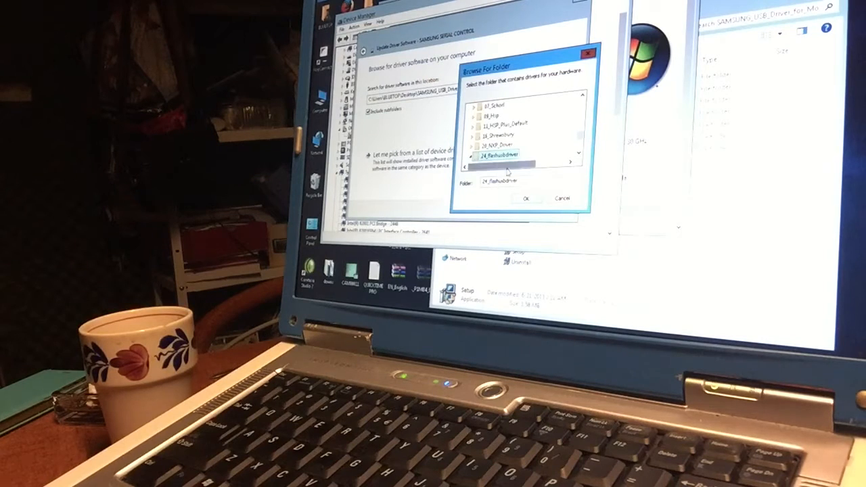
pyautogui.click(526, 197)
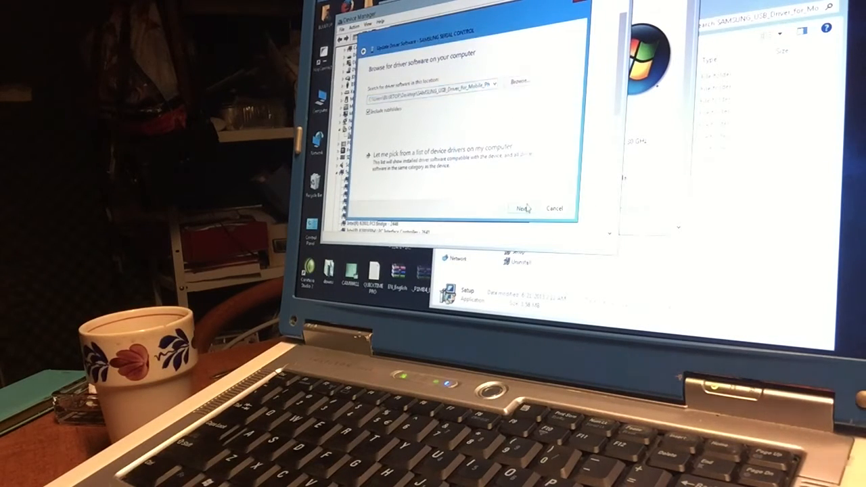
# Step: Install the SAMSUNG SERIAL CONTROL driver from the selected folder
pyautogui.click(524, 208)
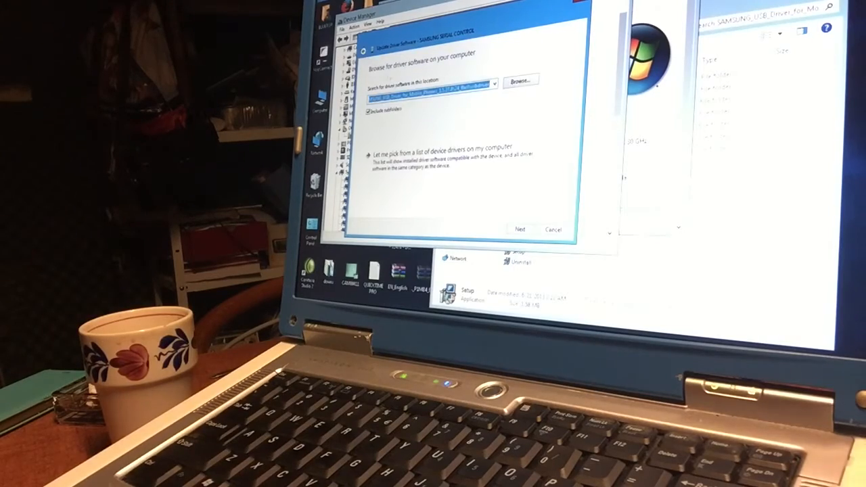
pyautogui.click(520, 228)
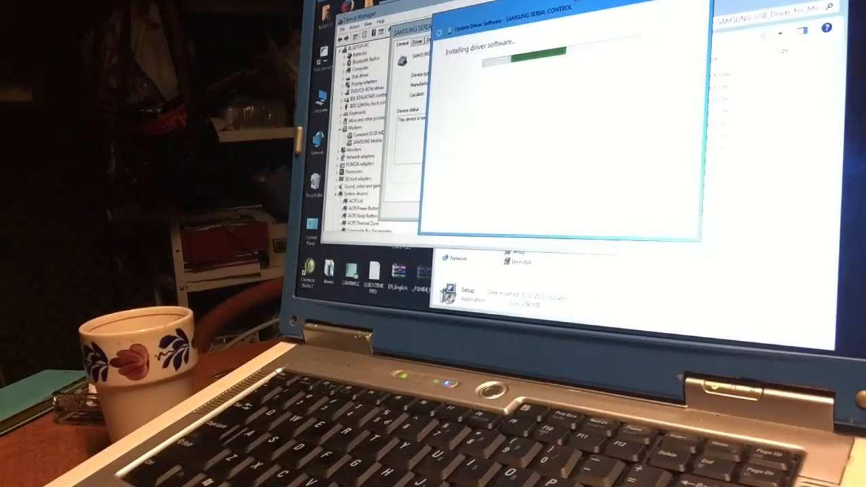